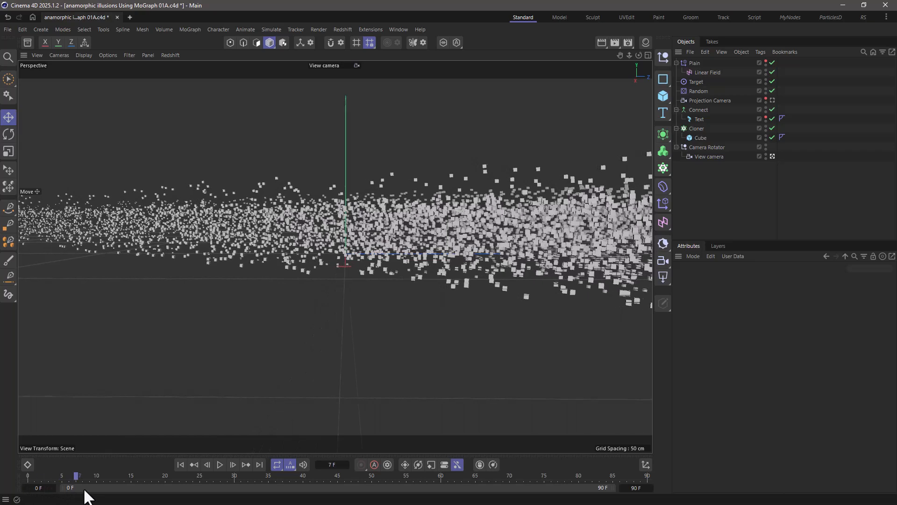
# Scrub the timeline to frame 90 so the cubes assemble into the word Perspective
pyautogui.moveTo(78, 474); pyautogui.dragTo(279, 474)
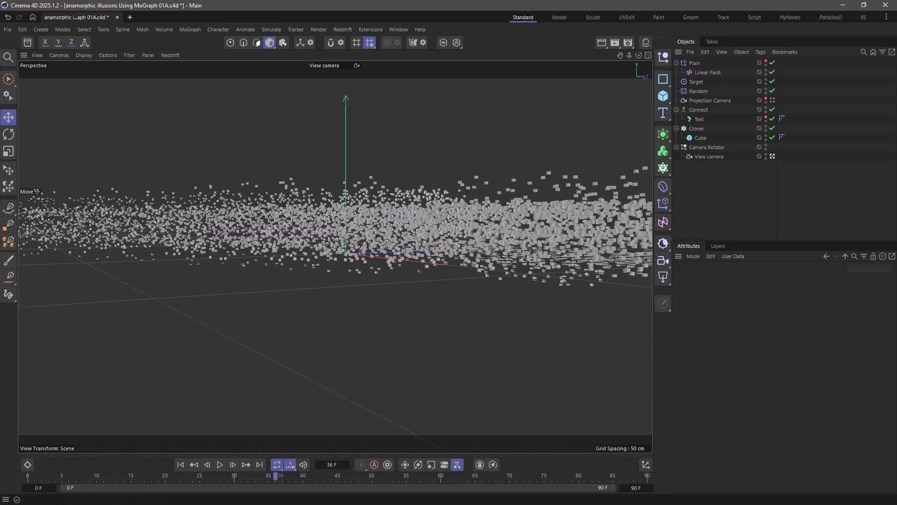
pyautogui.moveTo(280, 476); pyautogui.dragTo(465, 476)
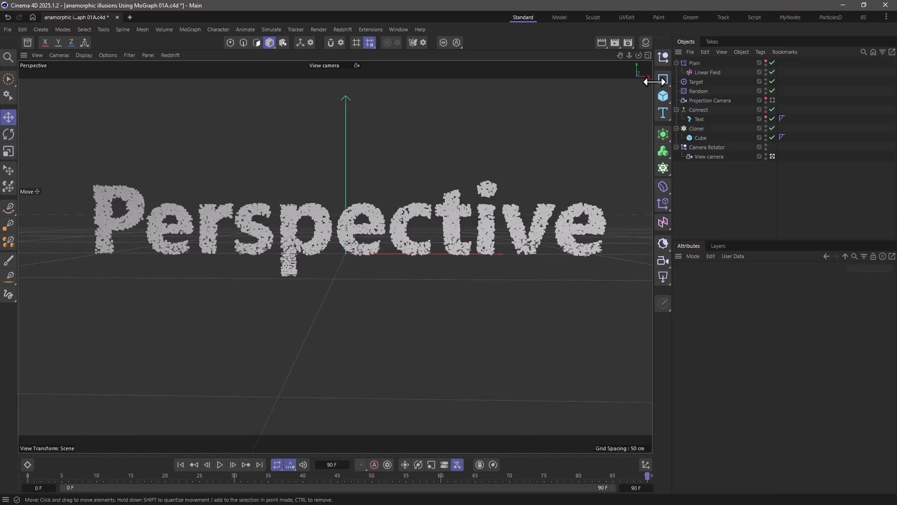
# Switch to the four-viewport layout and rewind the playhead to frame 0
pyautogui.click(647, 55)
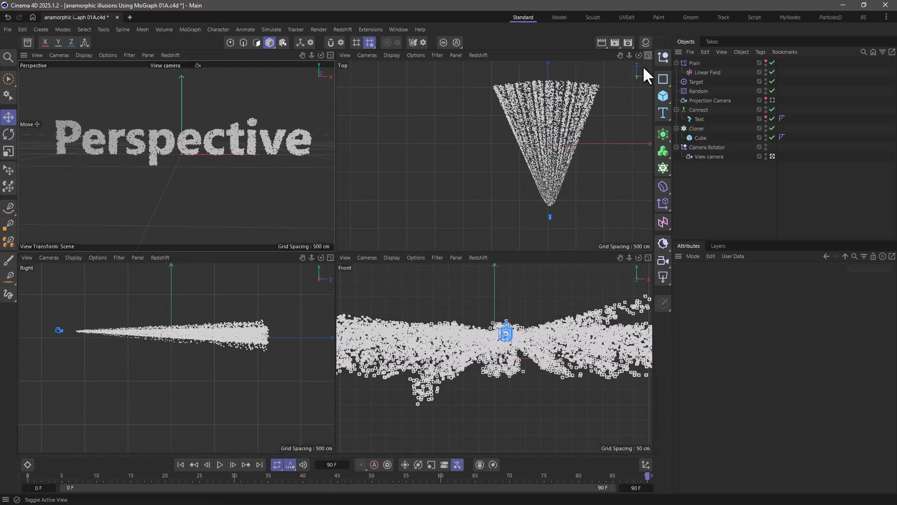
pyautogui.moveTo(569, 121)
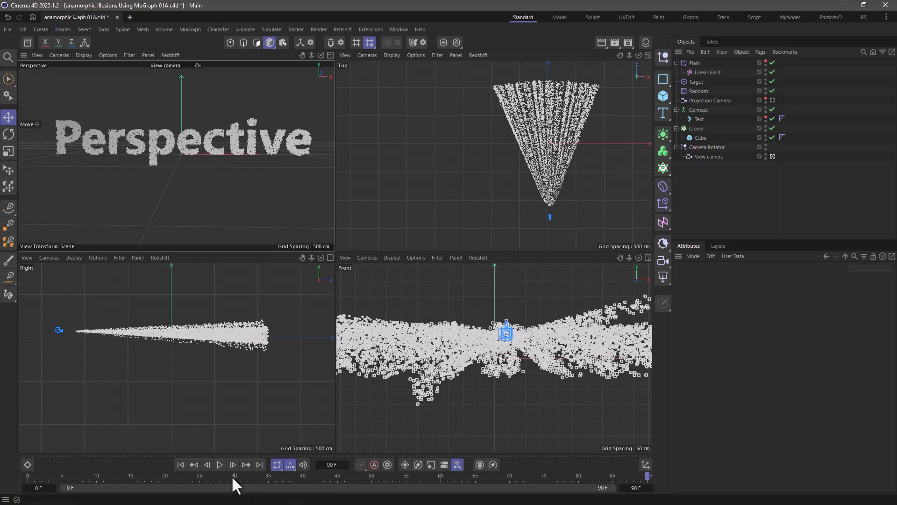
pyautogui.moveTo(234, 475); pyautogui.dragTo(65, 475)
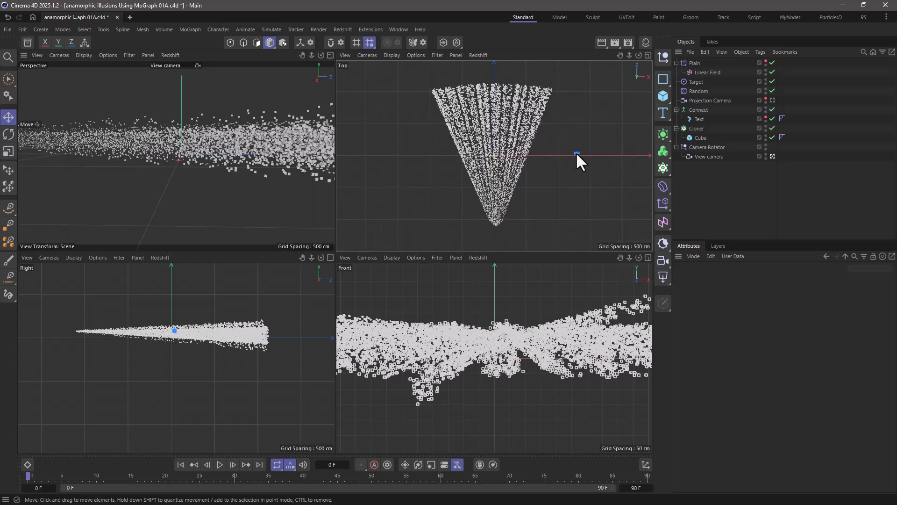
pyautogui.moveTo(243, 200)
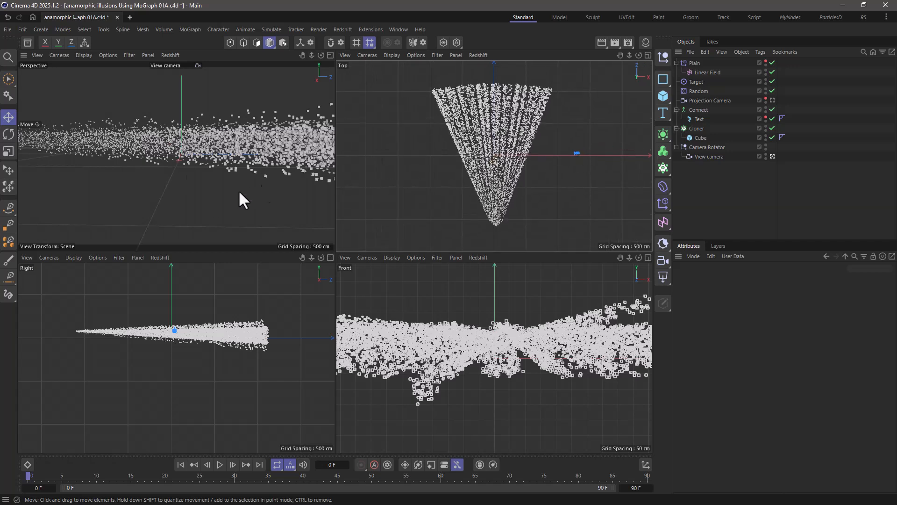
pyautogui.moveTo(164, 217)
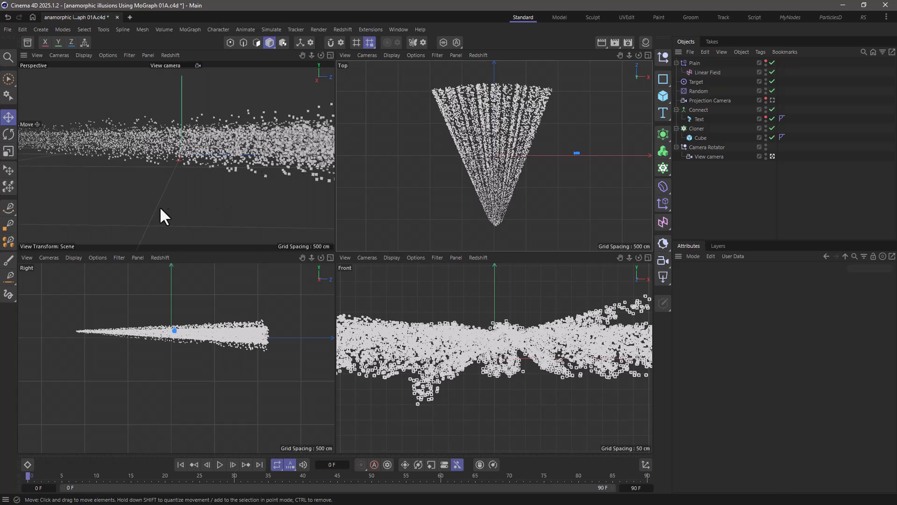
pyautogui.moveTo(32, 483)
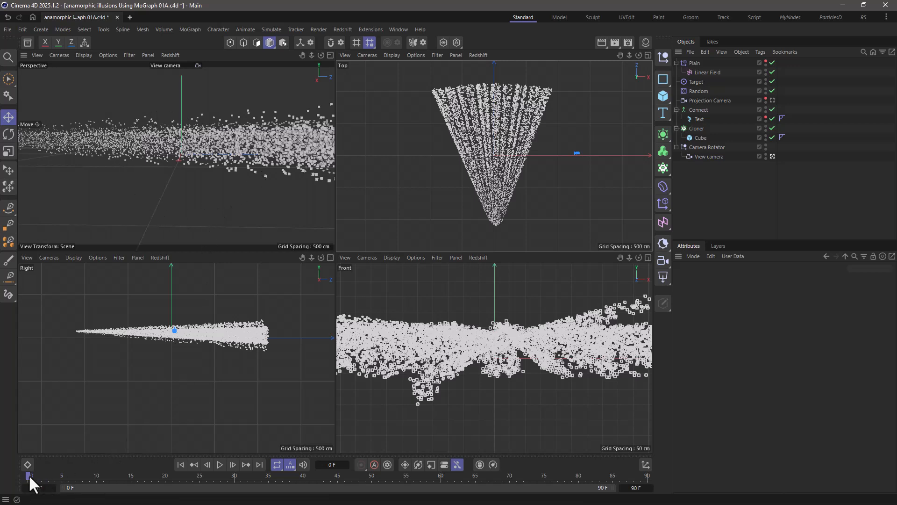
# Scrub forward to frame 90, watching the view camera orbit until the cubes read Perspective
pyautogui.moveTo(30, 474); pyautogui.dragTo(83, 475)
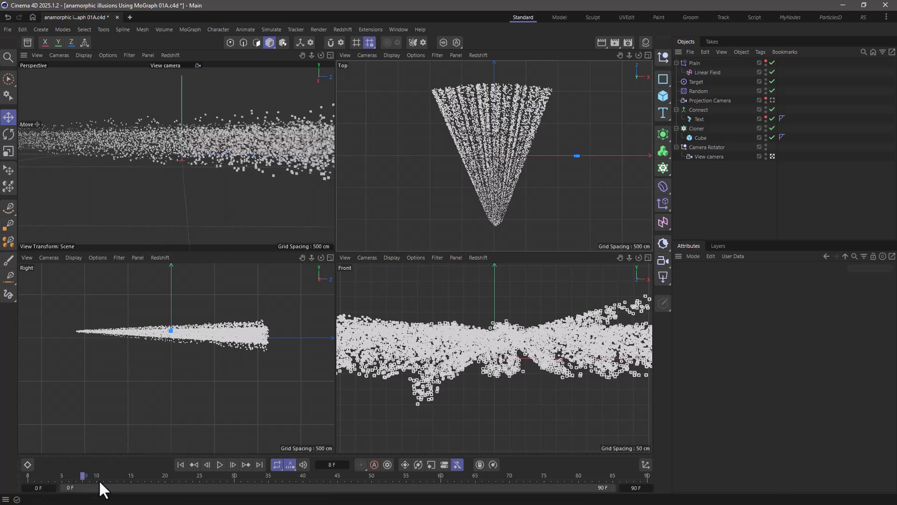
pyautogui.moveTo(82, 475); pyautogui.dragTo(259, 474)
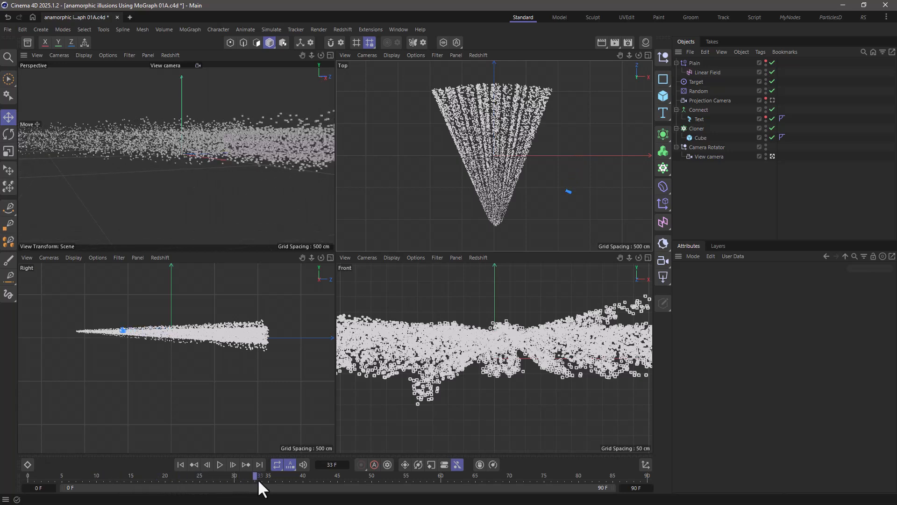
pyautogui.moveTo(259, 476); pyautogui.dragTo(391, 475)
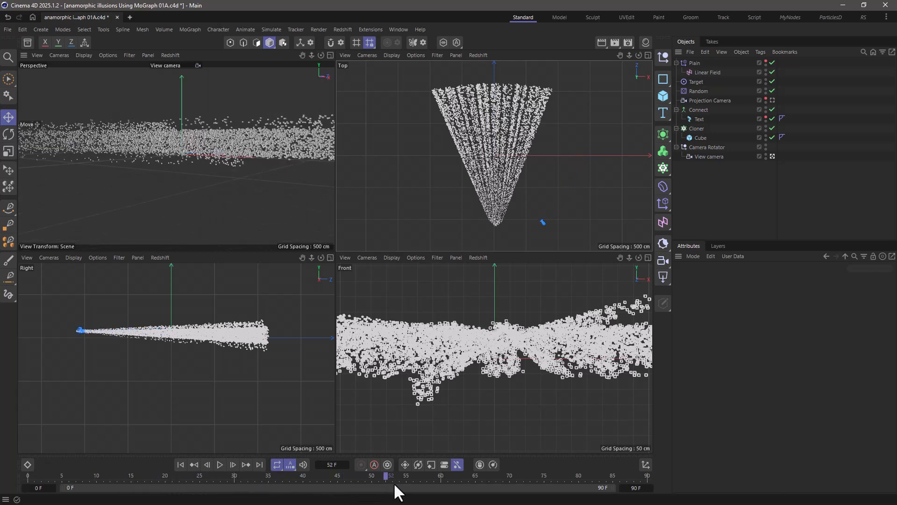
pyautogui.moveTo(391, 475); pyautogui.dragTo(520, 474)
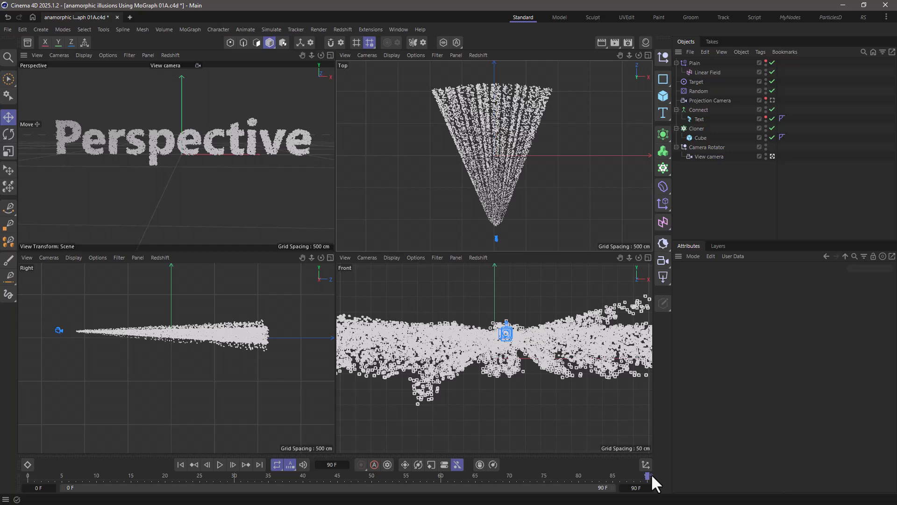
pyautogui.moveTo(652, 482)
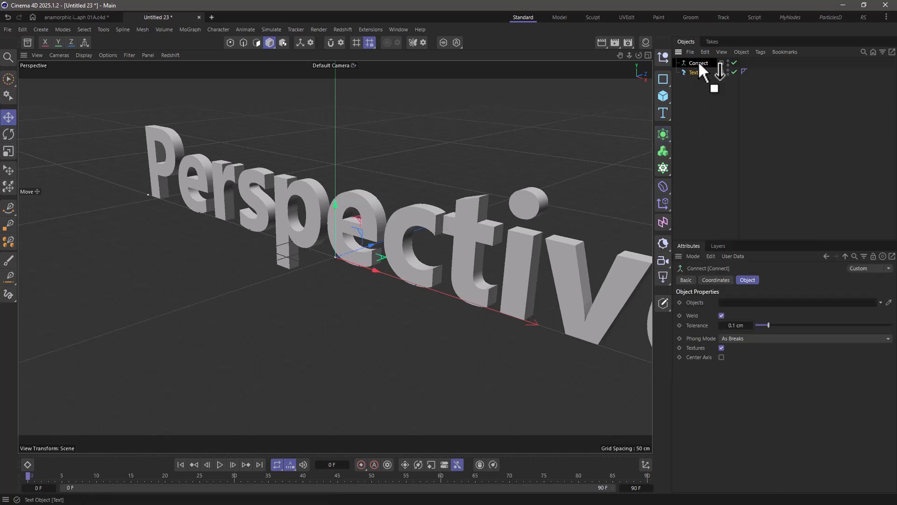
# Nest the Perspective Text object under the Connect object in the Object Manager
pyautogui.click(697, 62)
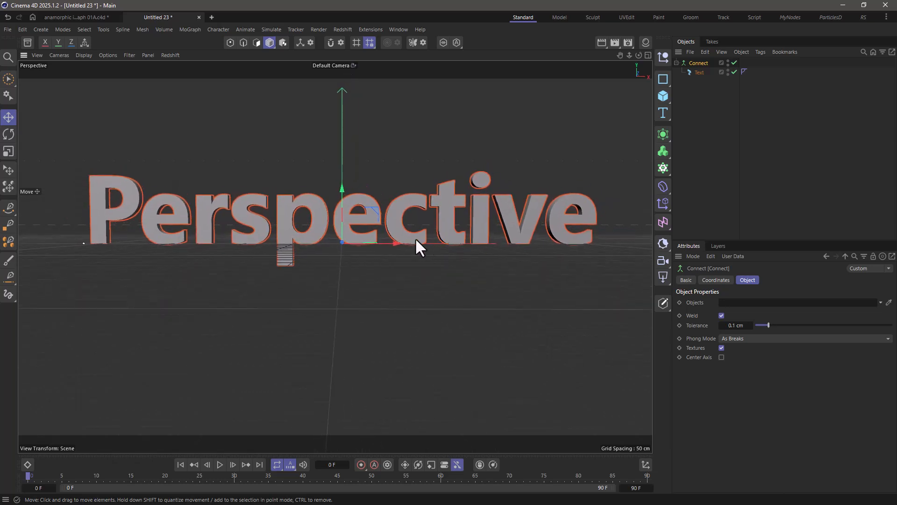
pyautogui.moveTo(424, 208)
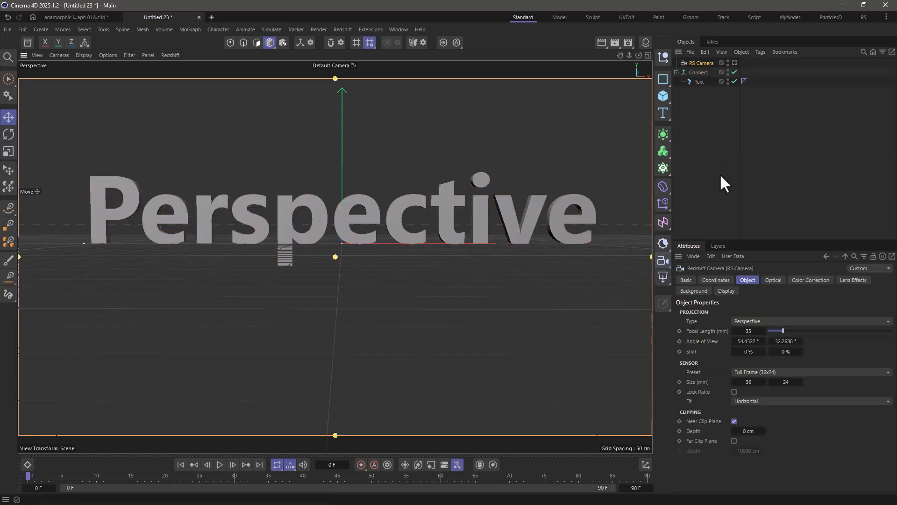
# Rename the new Redshift camera to 'projection cam'
pyautogui.doubleClick(700, 63)
pyautogui.write('projection cam')
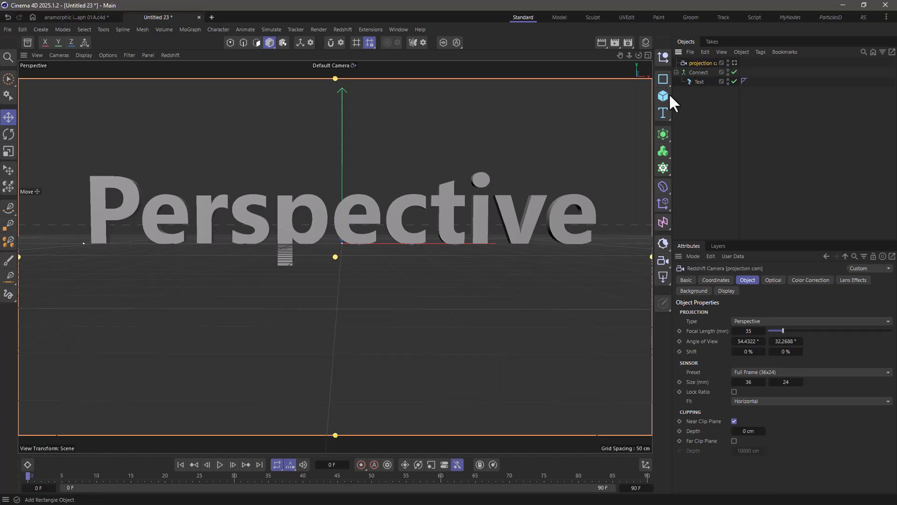
pyautogui.moveTo(743, 103)
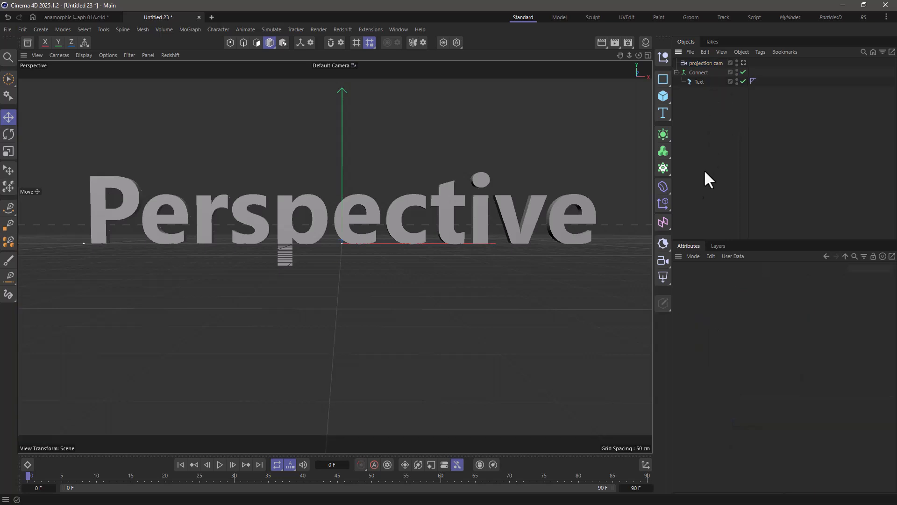
# Add a 5 cm Cube under a Cloner and set the Cloner to Object mode
pyautogui.click(662, 96)
pyautogui.write('5')
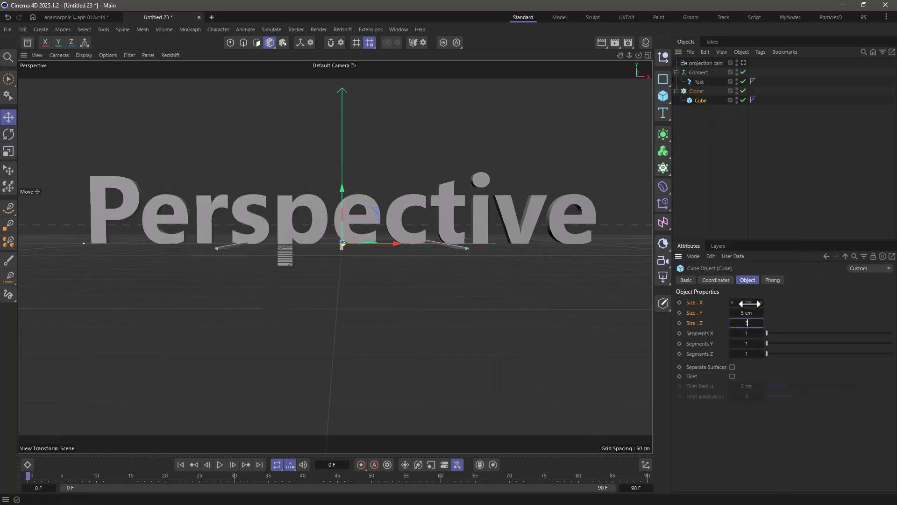
pyautogui.click(696, 90)
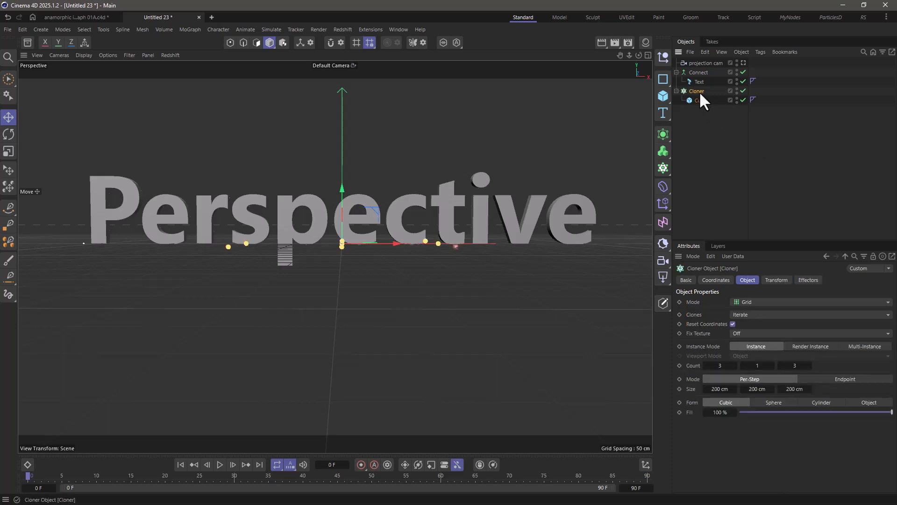
pyautogui.click(806, 302)
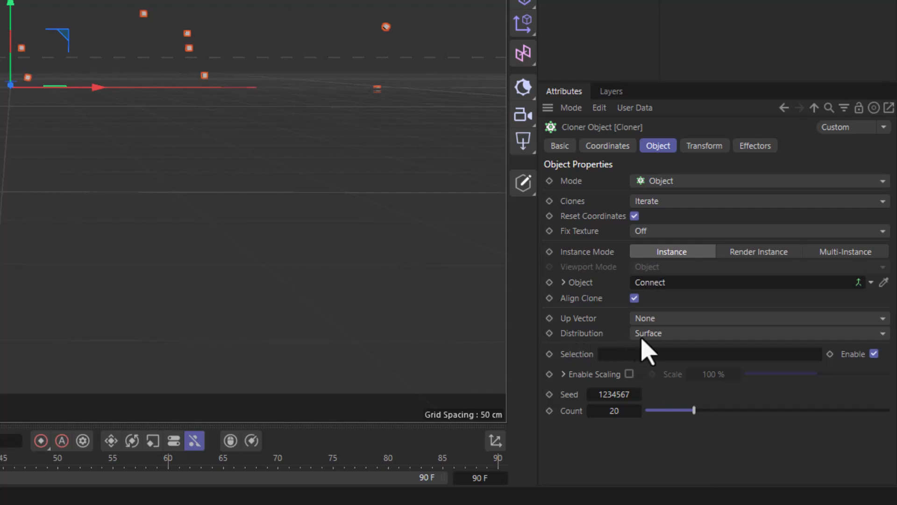
# Set the Cloner distribution to Volume so cubes fill the Connect text
pyautogui.click(758, 332)
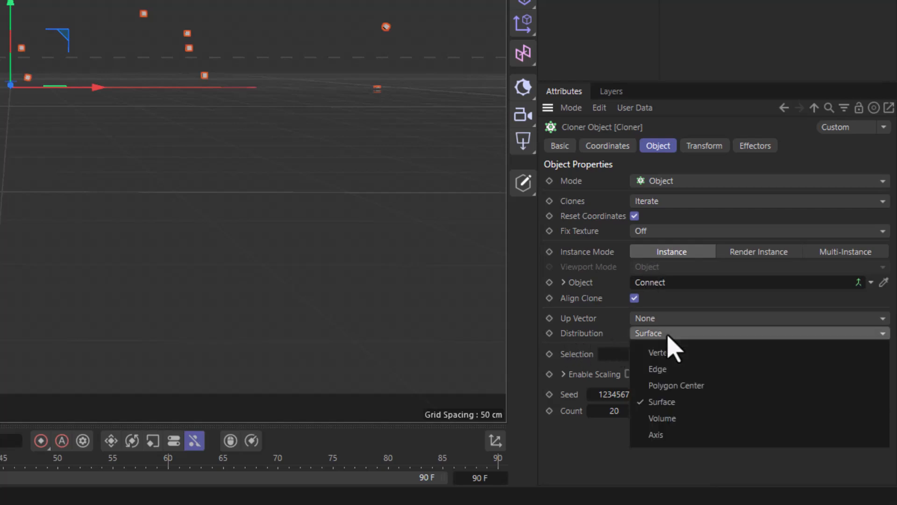
pyautogui.click(661, 419)
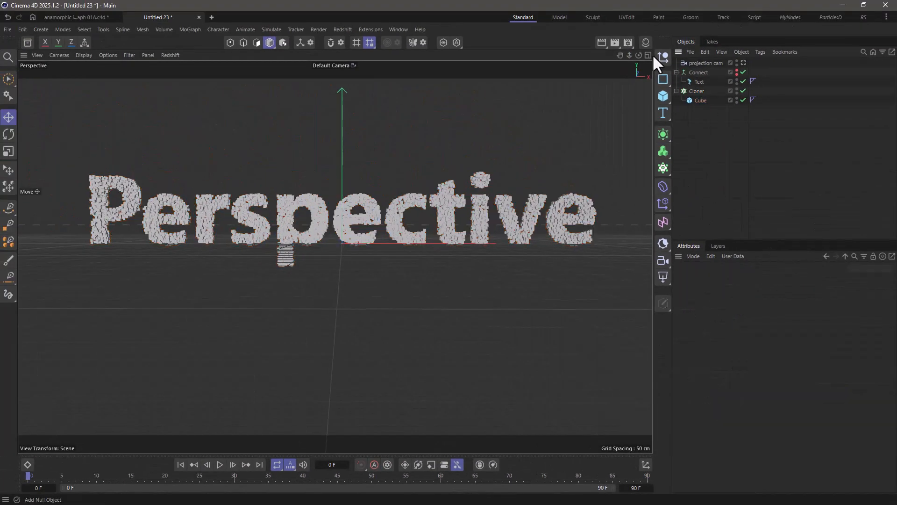
# Add a Target effector to the Cloner and set its Target Object to projection cam
pyautogui.click(646, 56)
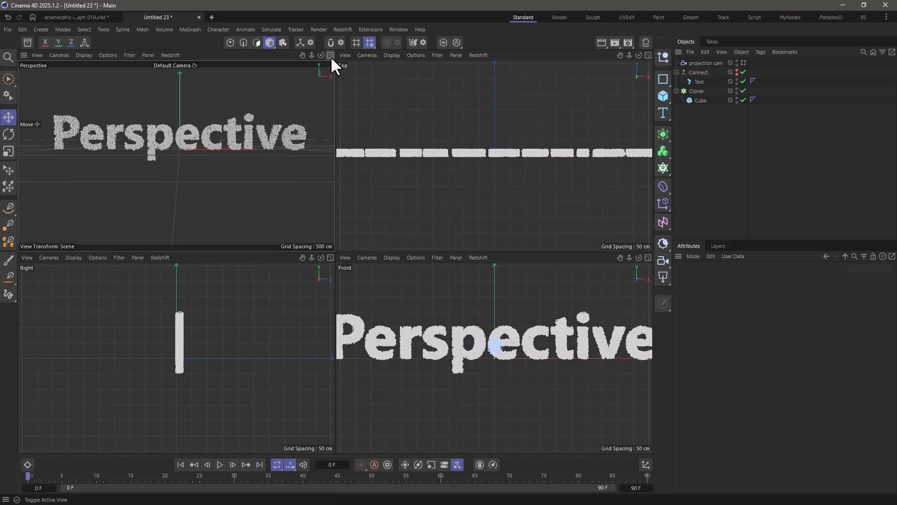
pyautogui.moveTo(455, 321)
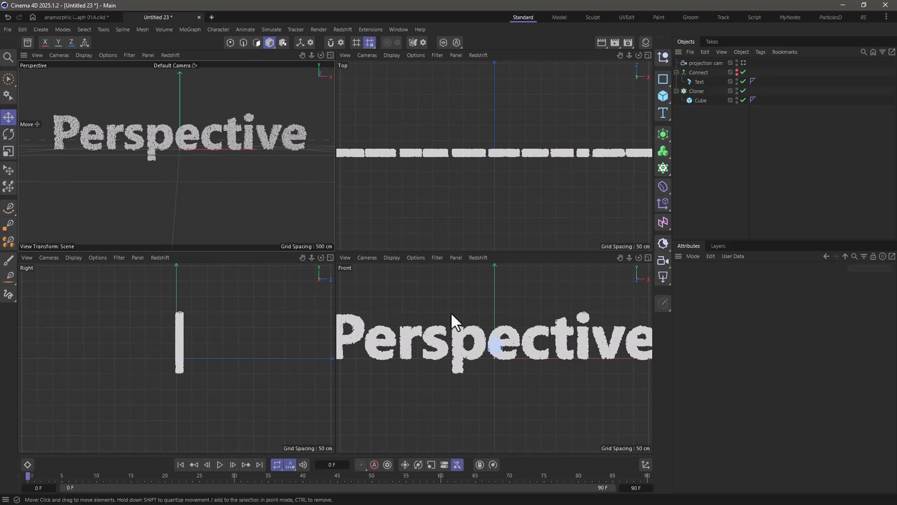
pyautogui.moveTo(704, 147)
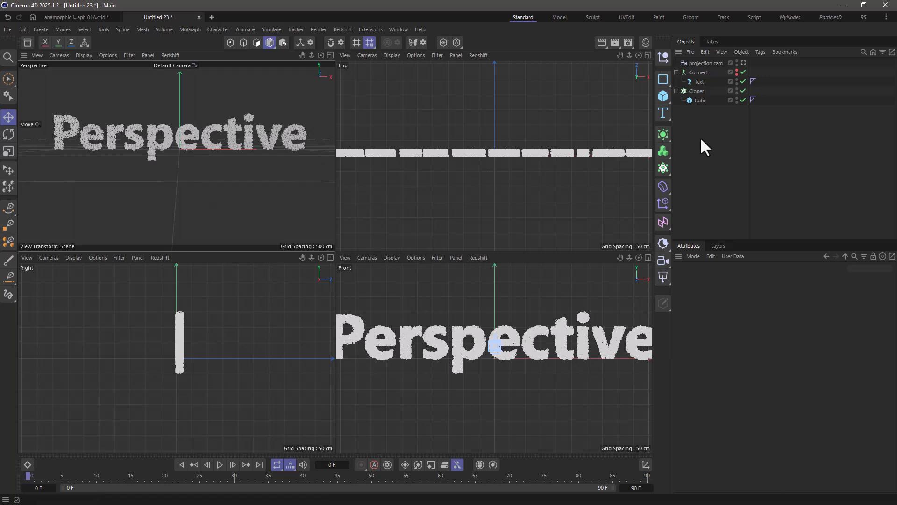
pyautogui.click(696, 91)
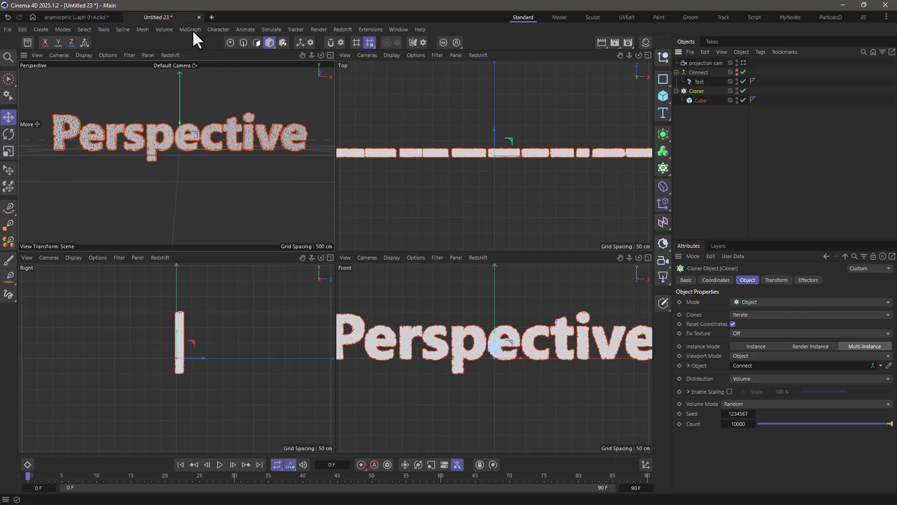
pyautogui.click(190, 29)
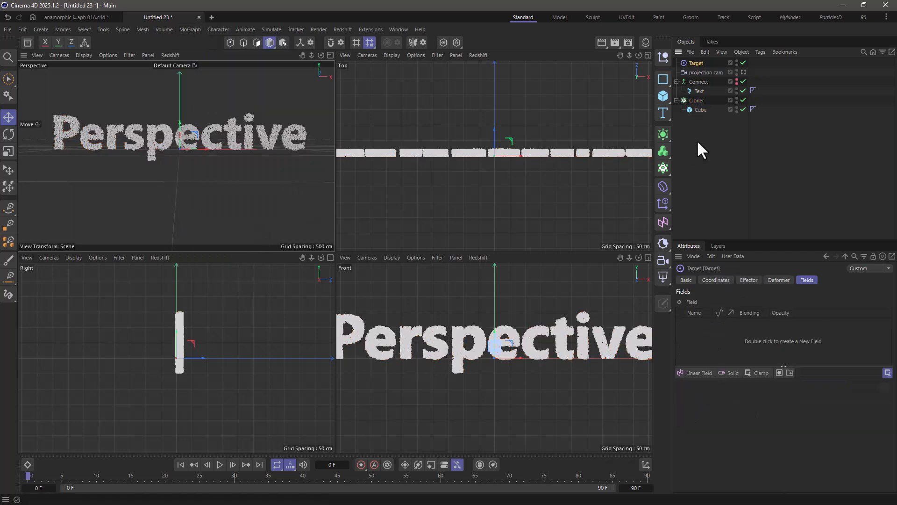
pyautogui.click(695, 63)
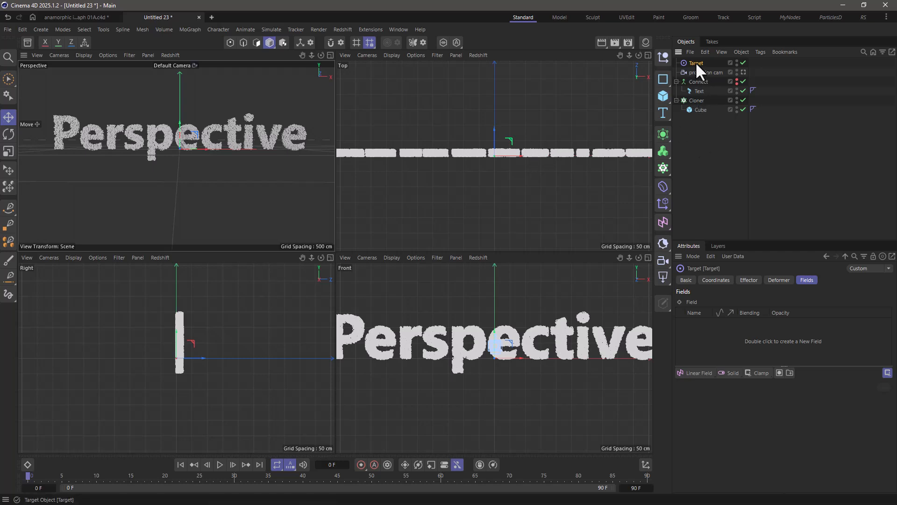
pyautogui.click(748, 280)
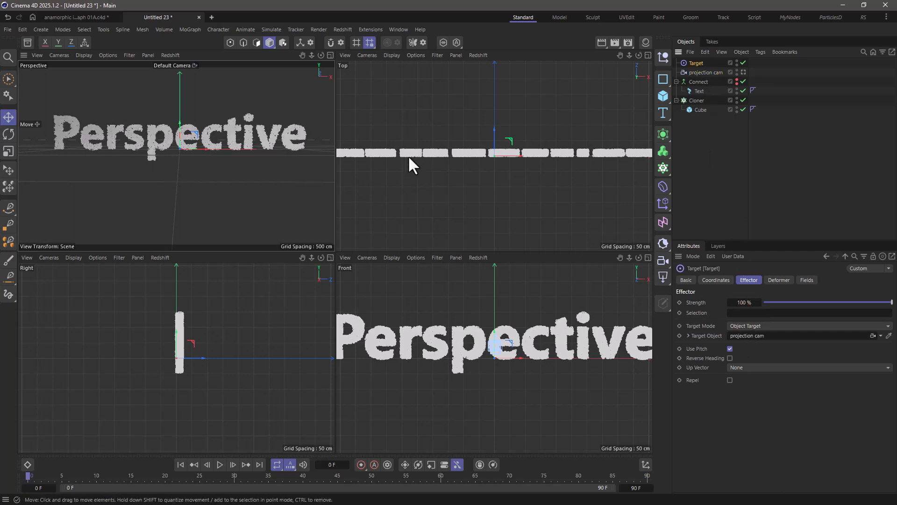
pyautogui.moveTo(406, 162)
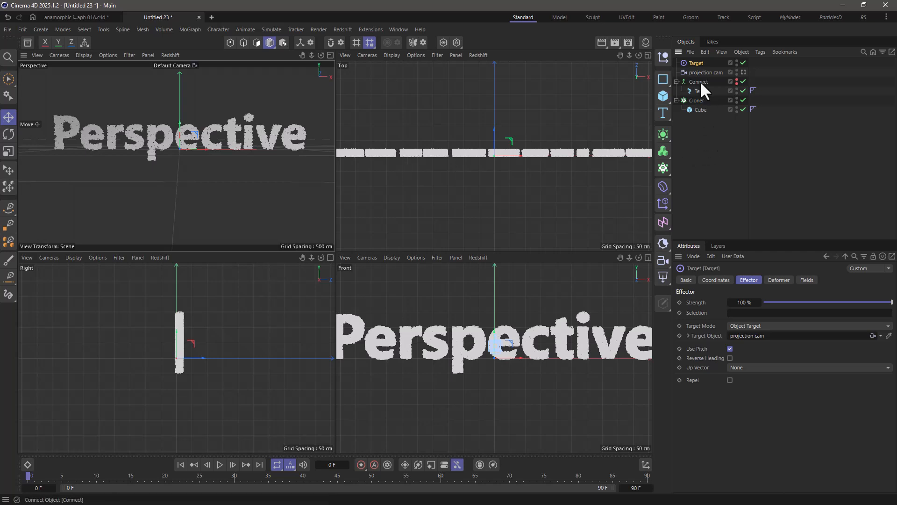
# Move projection cam farther back along Z from the text in the Top view
pyautogui.click(706, 72)
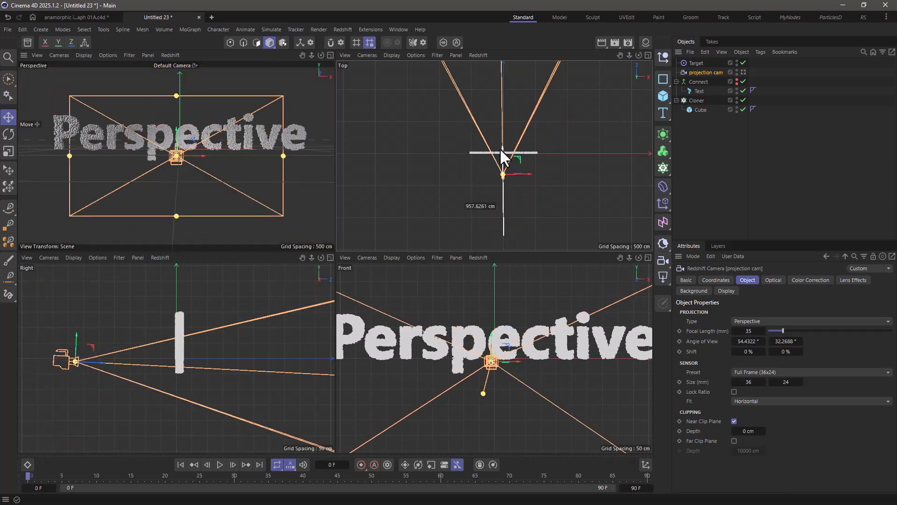
pyautogui.moveTo(503, 159); pyautogui.dragTo(508, 154)
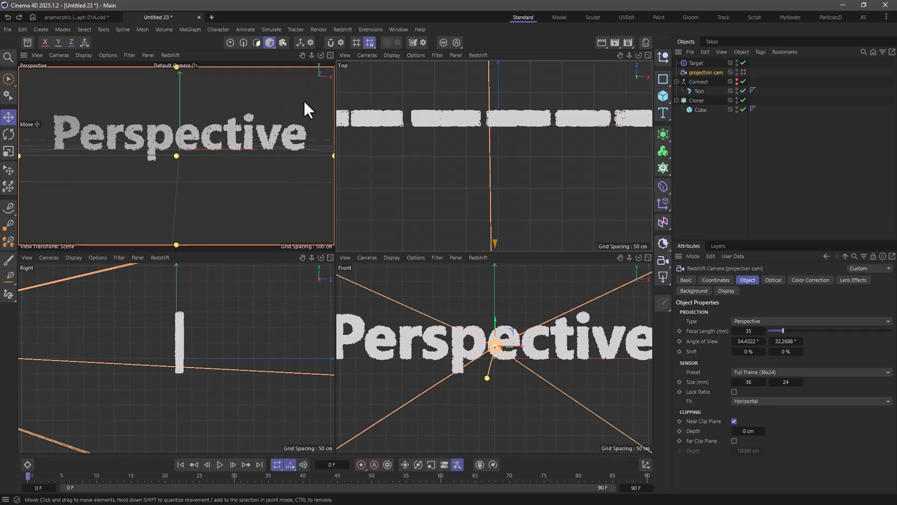
# Add a Random effector to the Cloner with Position only enabled
pyautogui.click(696, 101)
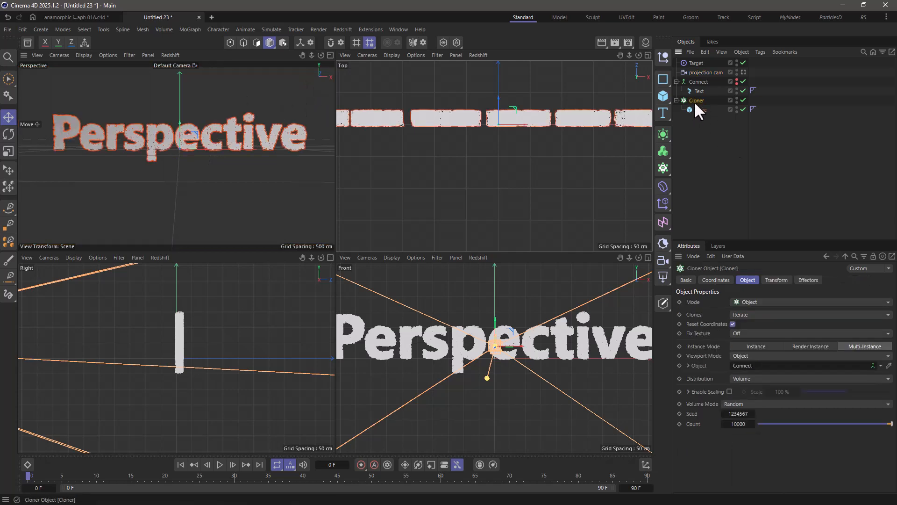
pyautogui.click(190, 29)
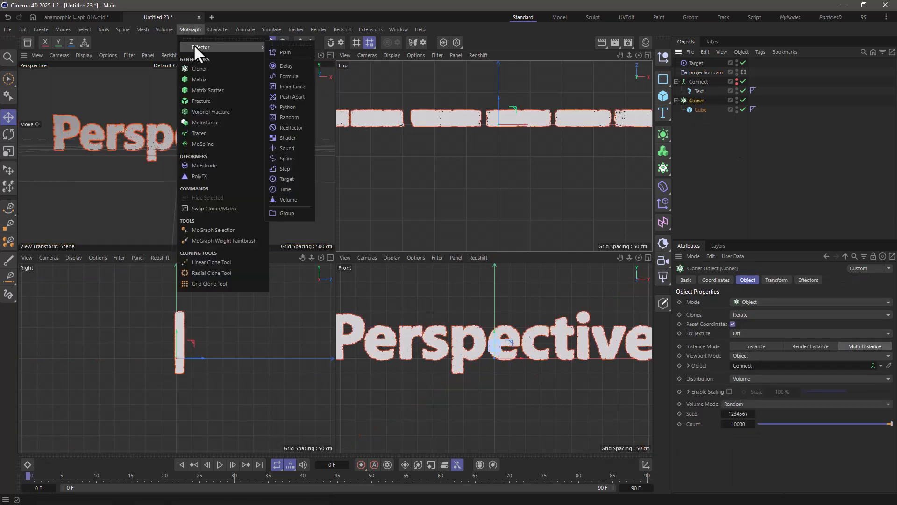
pyautogui.click(289, 118)
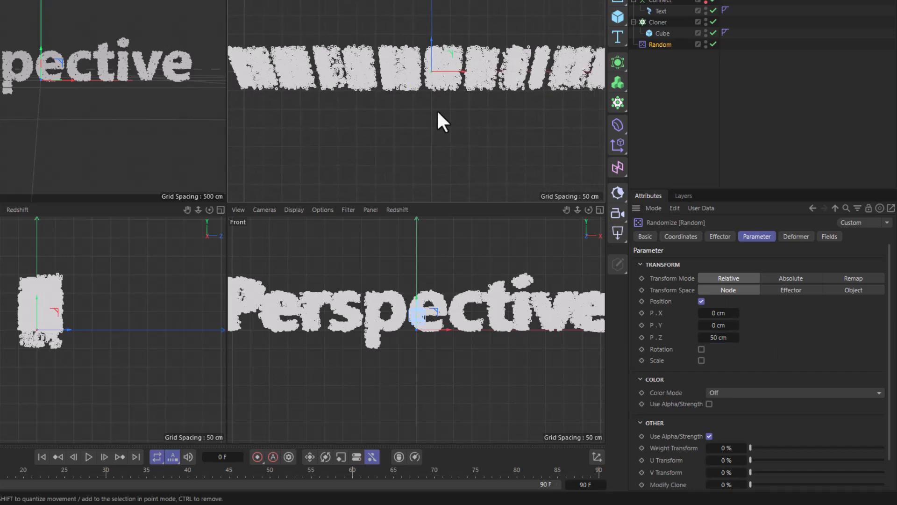
pyautogui.moveTo(718, 337); pyautogui.dragTo(727, 338)
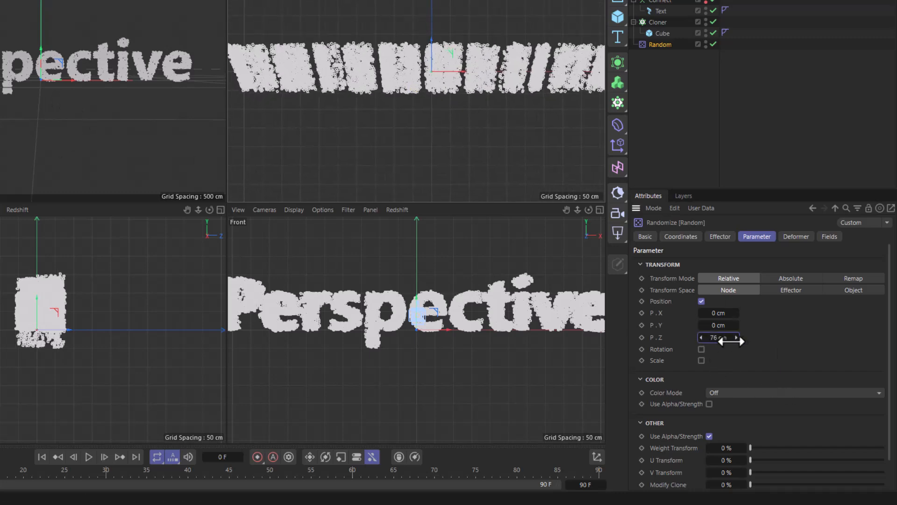
pyautogui.moveTo(717, 338); pyautogui.dragTo(806, 345)
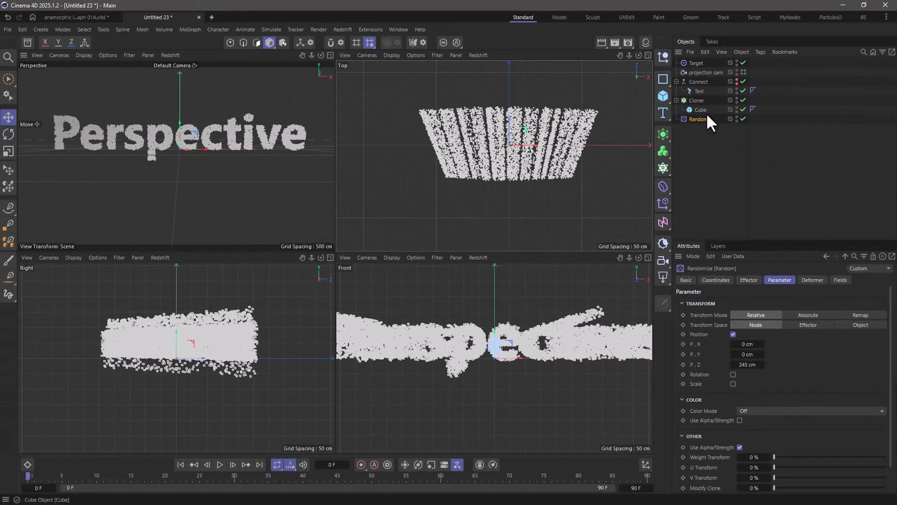
# Raise the Random effector's P.Z scatter to about 500 cm in depth
pyautogui.moveTo(747, 364); pyautogui.dragTo(812, 365)
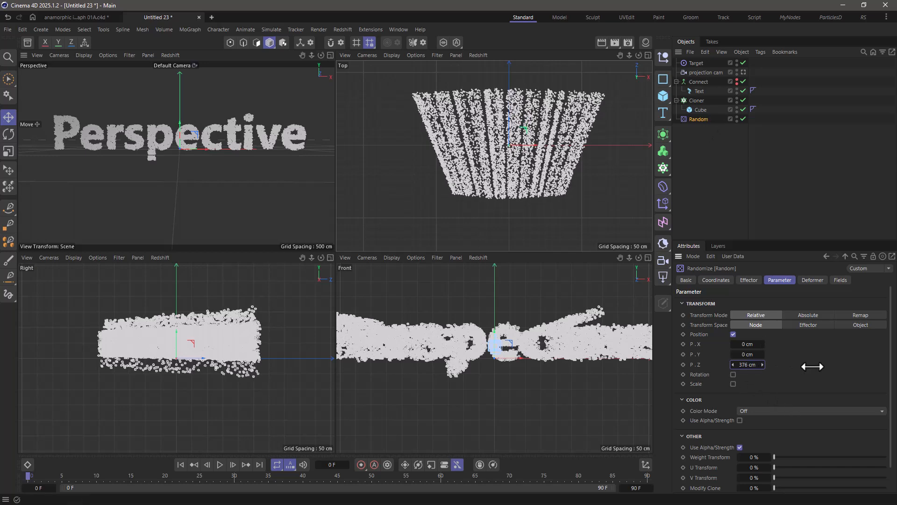
pyautogui.moveTo(746, 364); pyautogui.dragTo(800, 364)
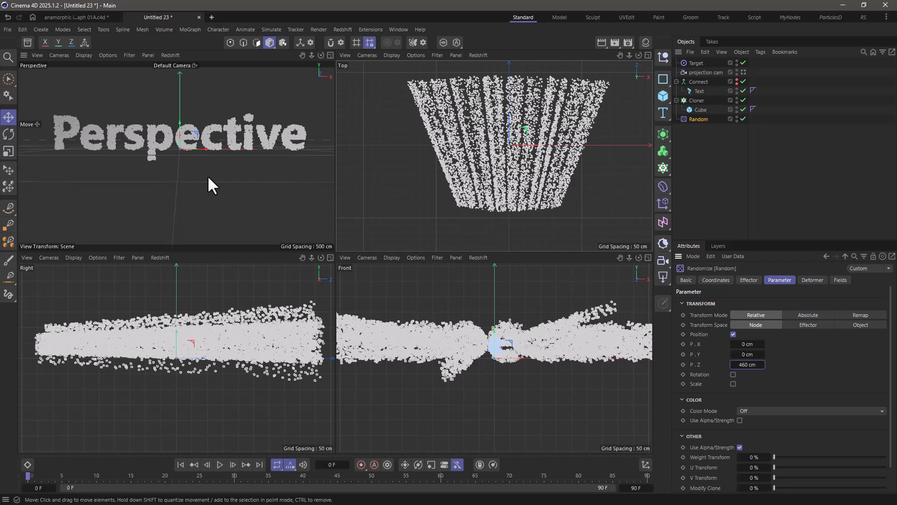
pyautogui.moveTo(269, 159)
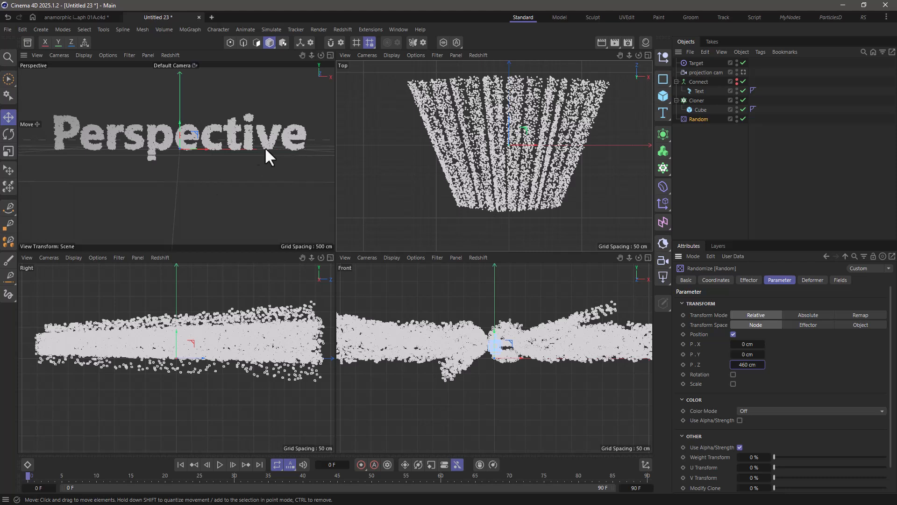
pyautogui.moveTo(250, 150)
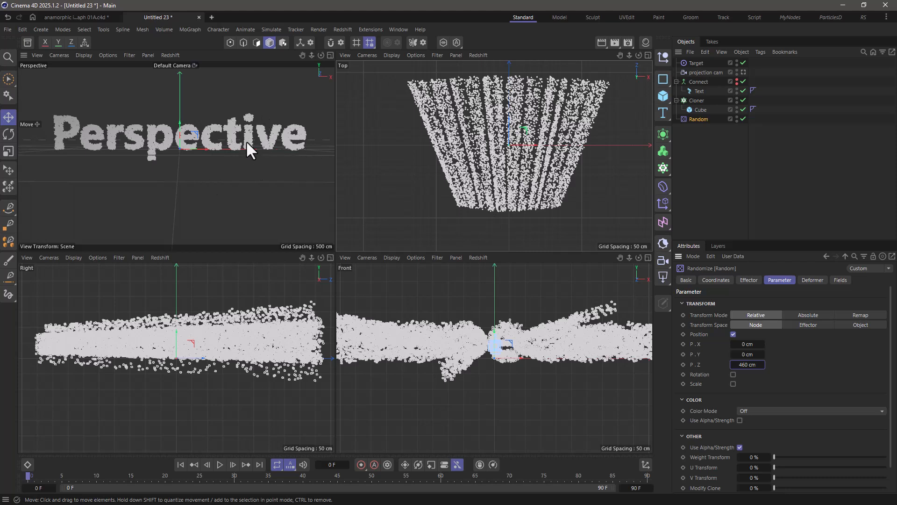
pyautogui.moveTo(748, 364); pyautogui.dragTo(771, 365)
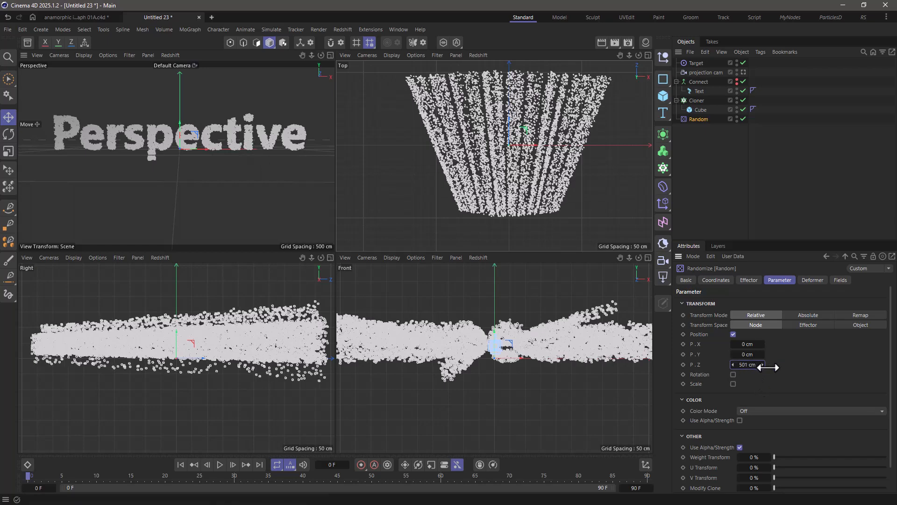
pyautogui.moveTo(746, 364); pyautogui.dragTo(852, 365)
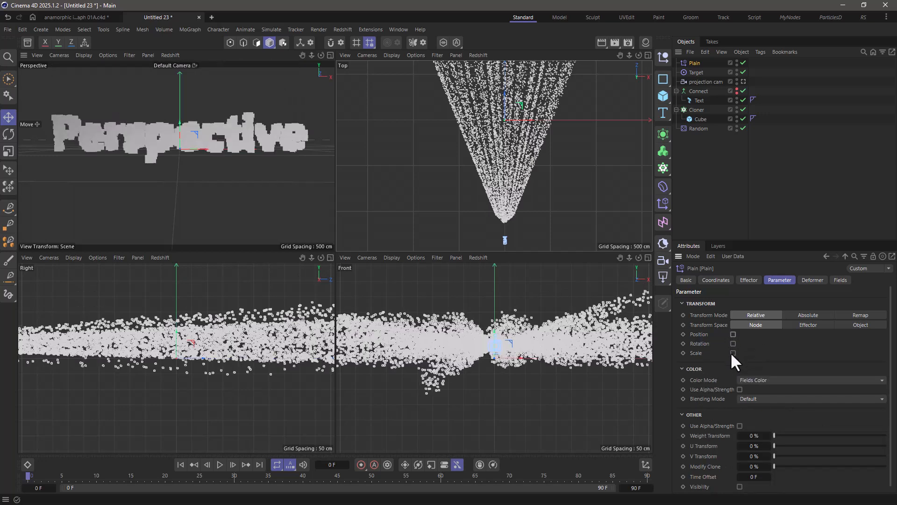
# Enable Uniform Scale at about -0.91 on the Plain effector and add a Linear Field
pyautogui.click(732, 353)
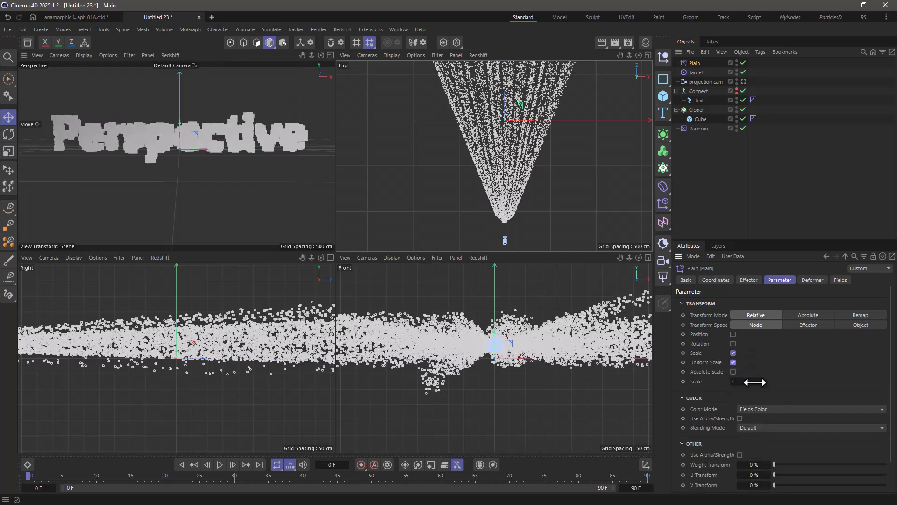
pyautogui.moveTo(755, 381); pyautogui.dragTo(727, 381)
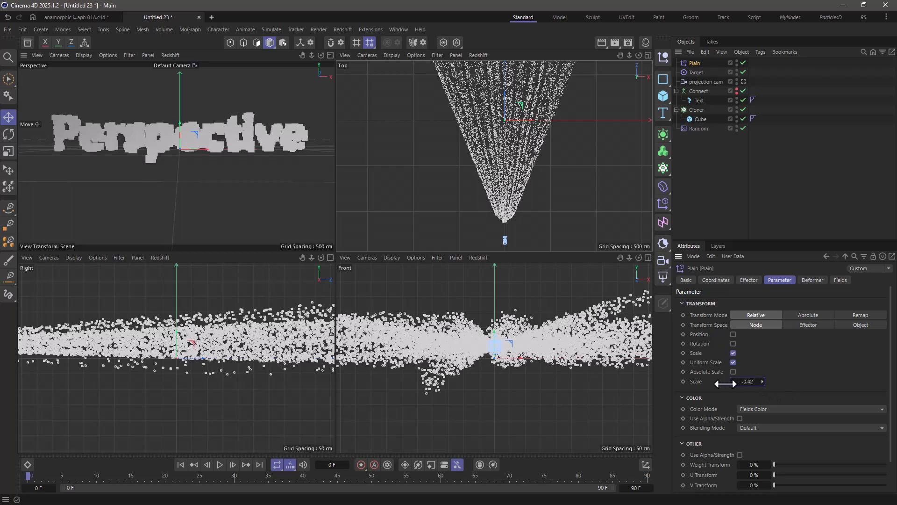
pyautogui.moveTo(726, 381); pyautogui.dragTo(750, 381)
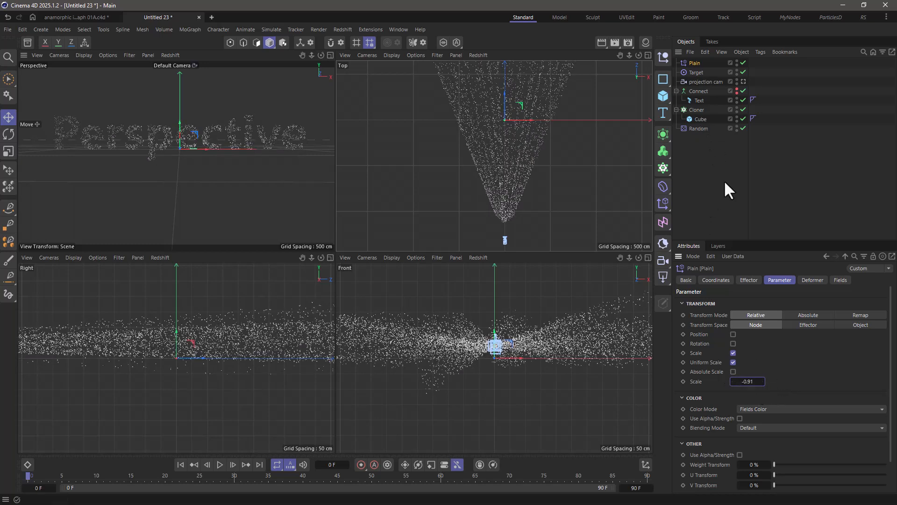
pyautogui.click(839, 279)
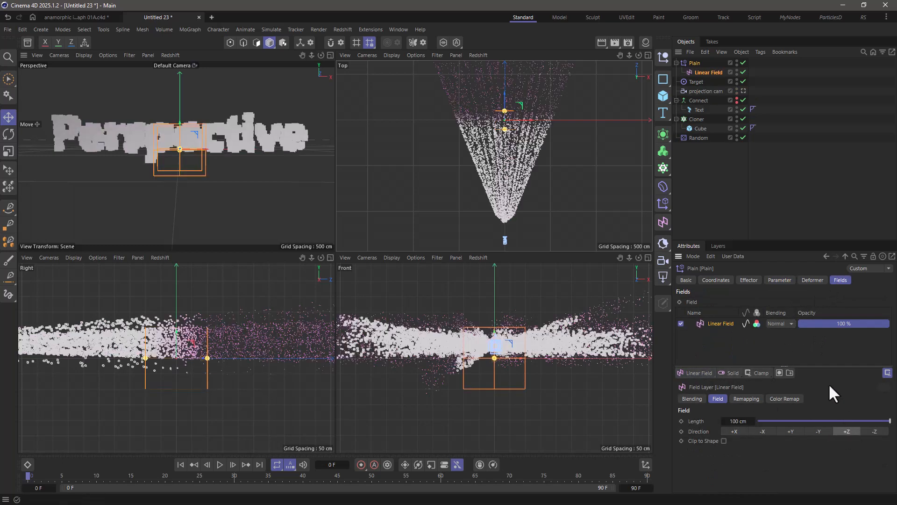
pyautogui.click(874, 431)
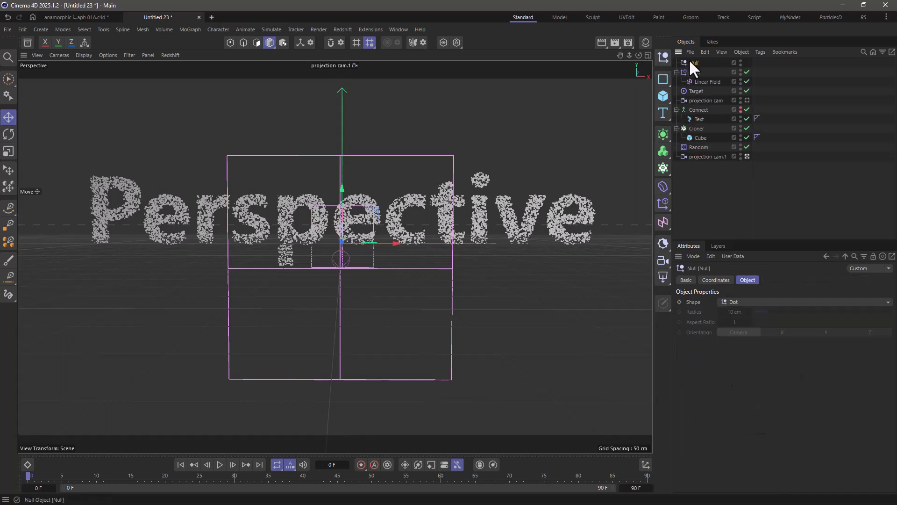
# Place projection cam.1 inside the new Null object
pyautogui.click(714, 156)
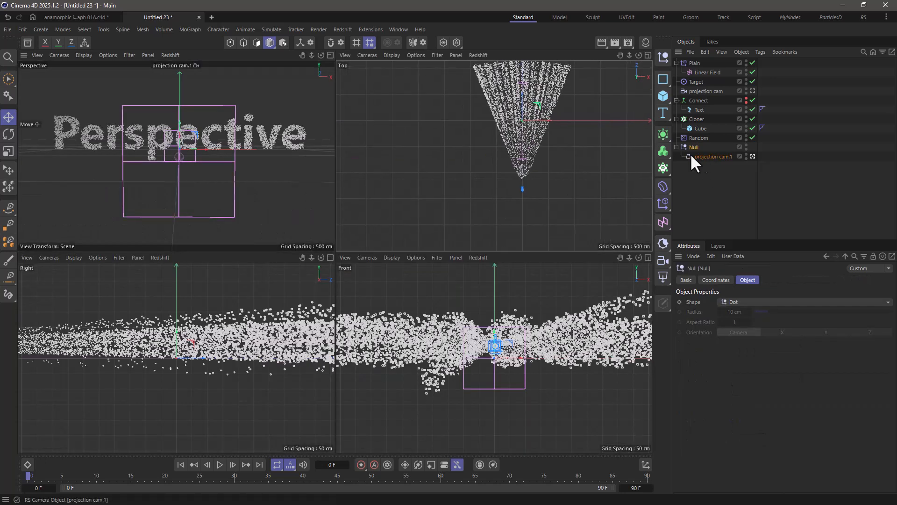
pyautogui.click(8, 134)
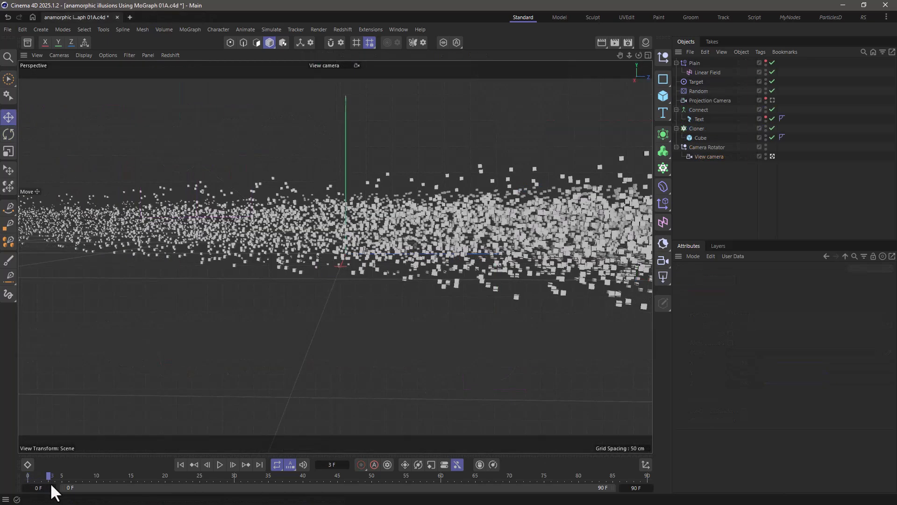
# Scrub the timeline from frame 0 to about frame 85 so the cubes form 'Perspective'
pyautogui.moveTo(48, 475); pyautogui.dragTo(269, 475)
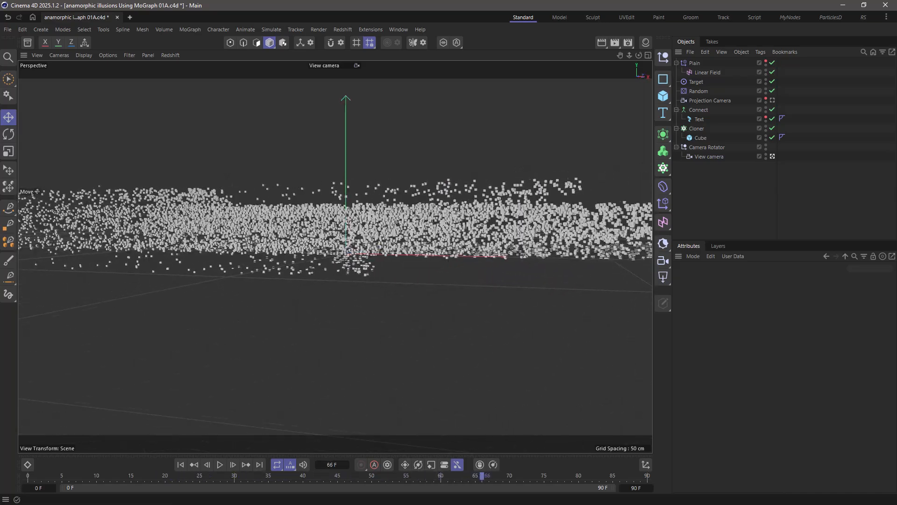
pyautogui.moveTo(482, 475); pyautogui.dragTo(613, 474)
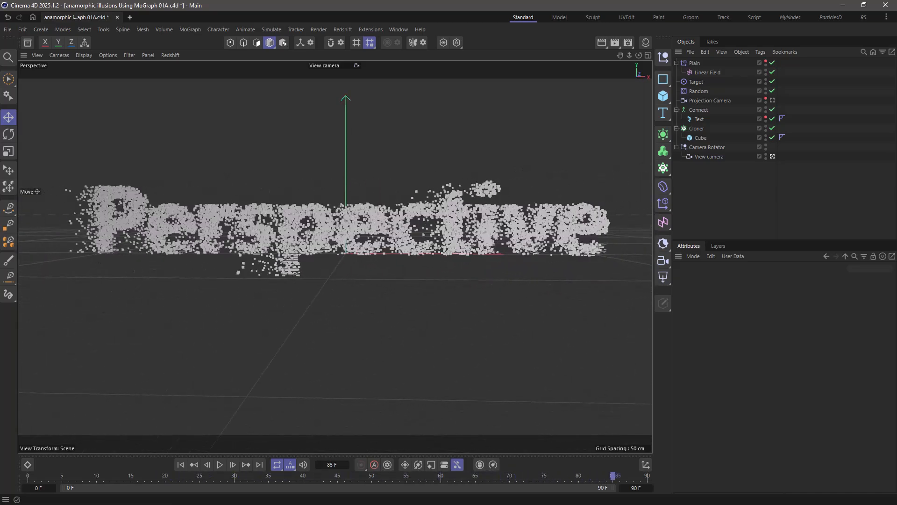